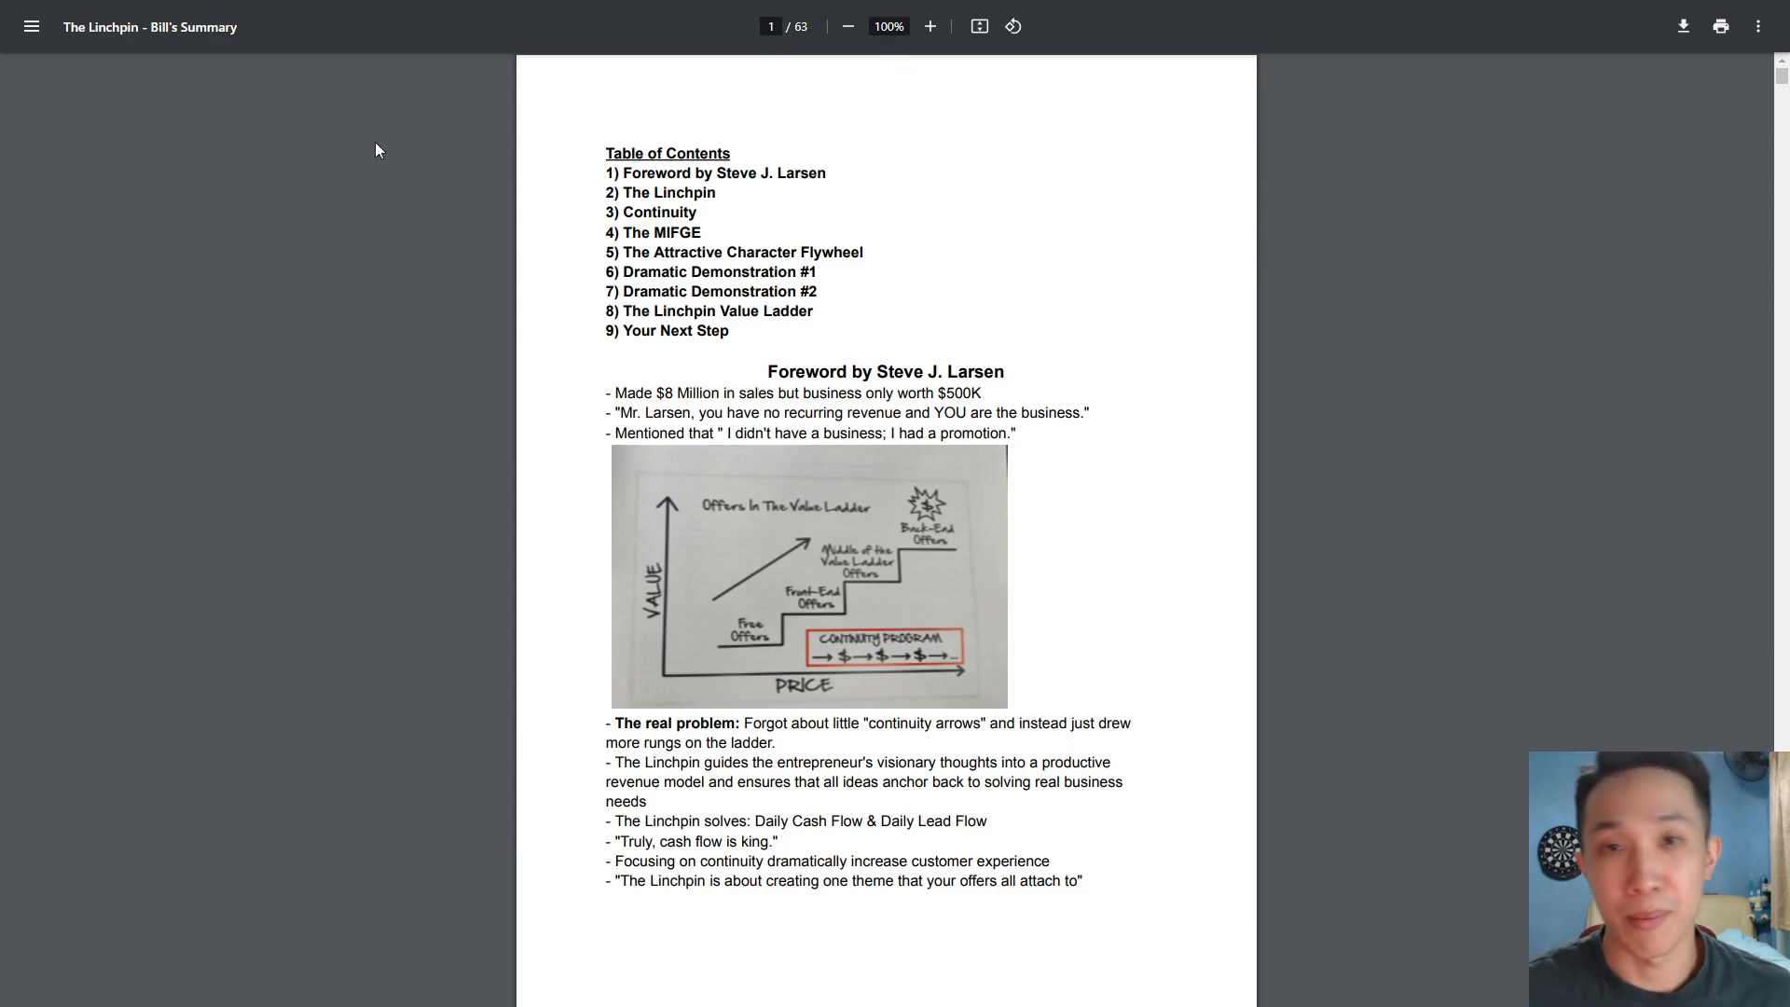
{"action": "mouse_move", "coordinate": [582, 274]}
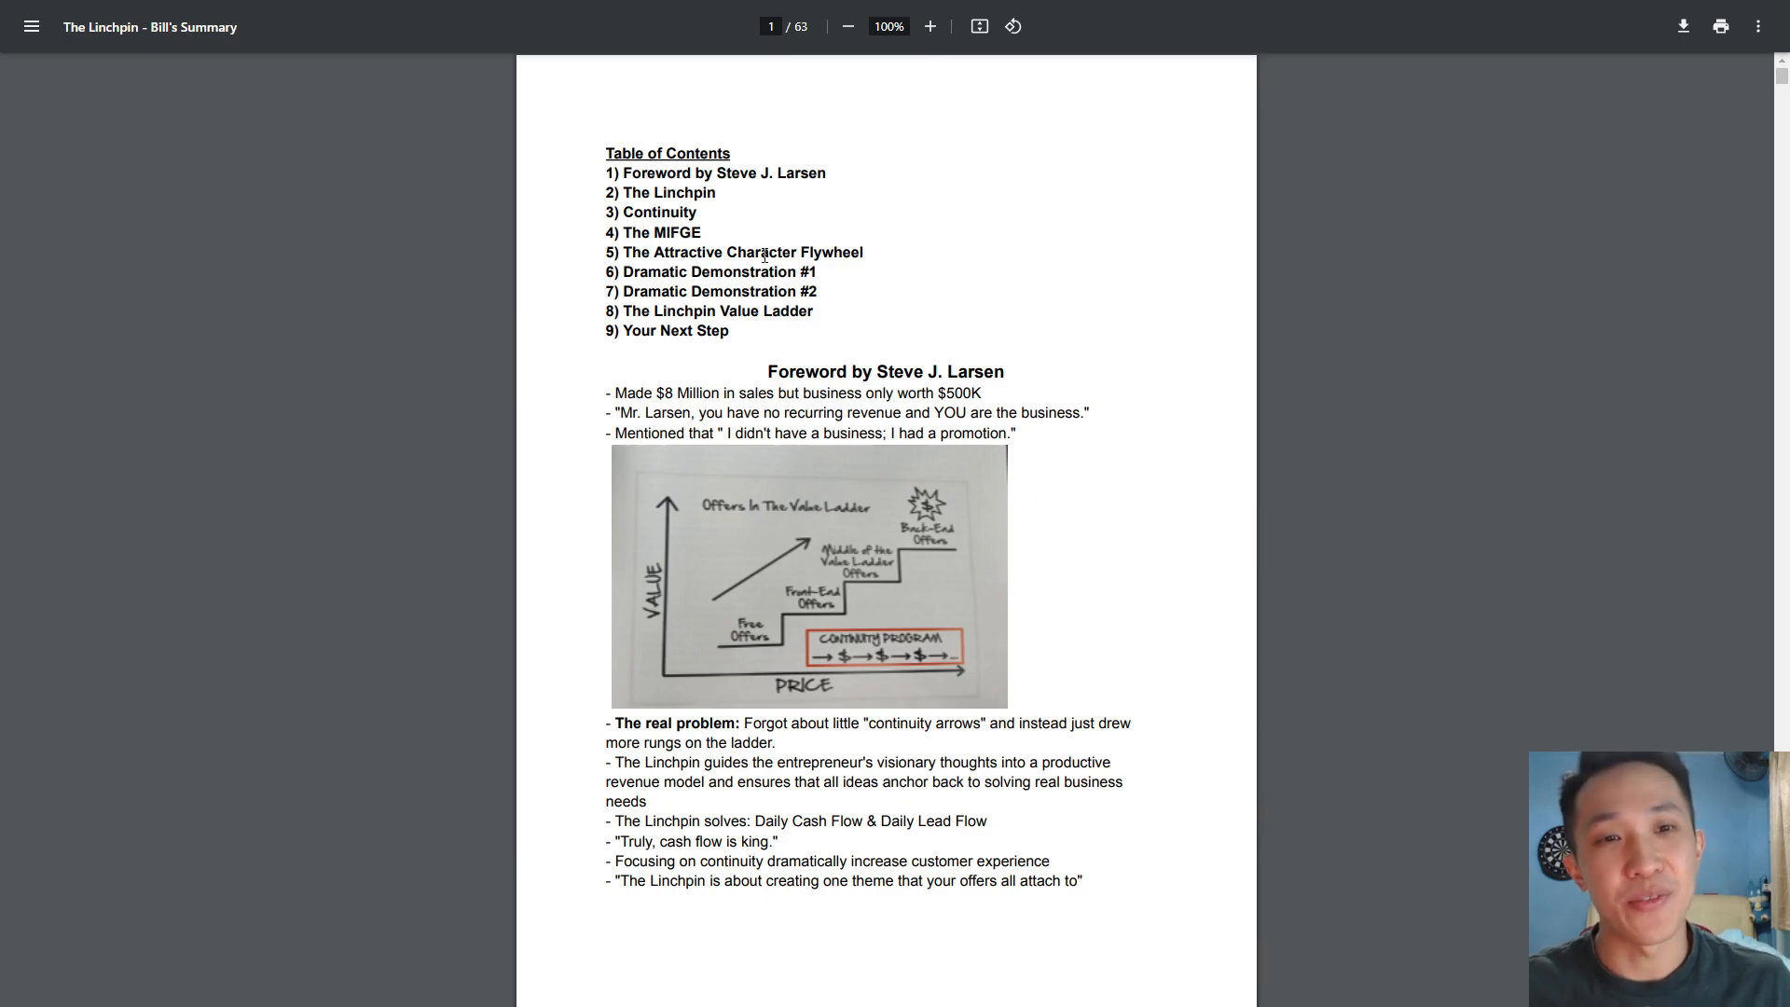
Select the contents list from '1) Foreword by Steve J. Larsen' through '8) The Linchpin Value Ladder'.
{"action": "double_click", "coordinate": [697, 153]}
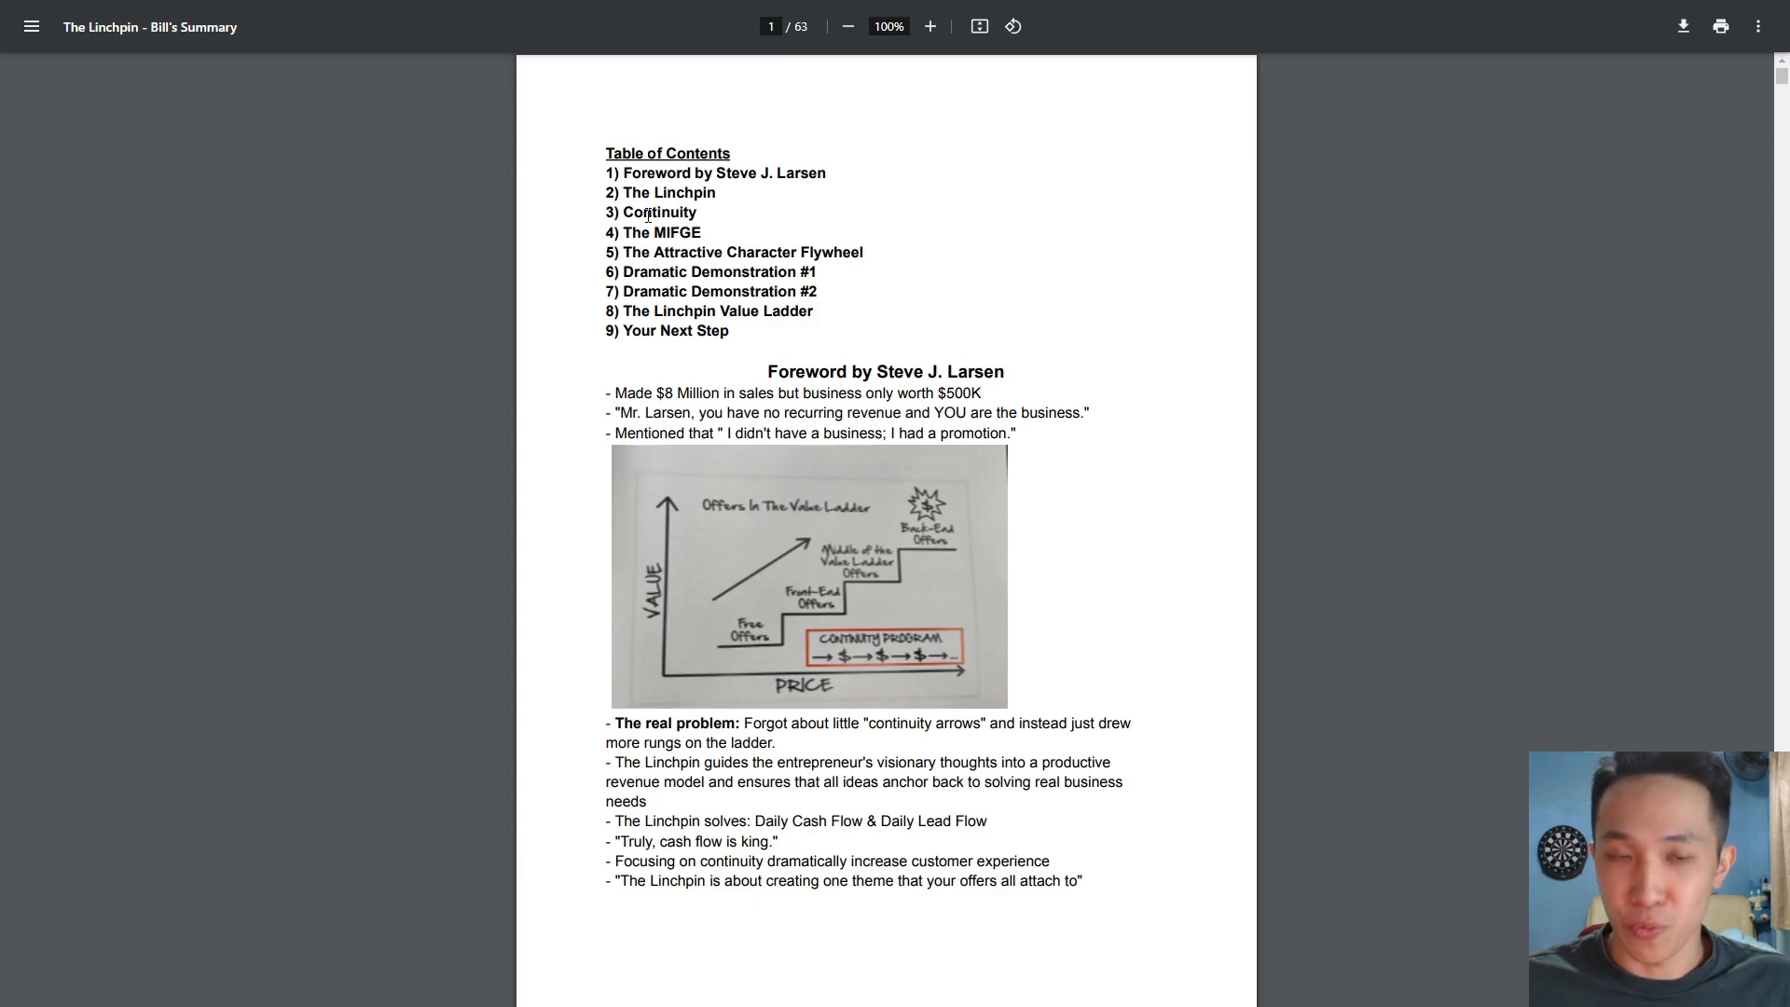
{"action": "mouse_move", "coordinate": [721, 226]}
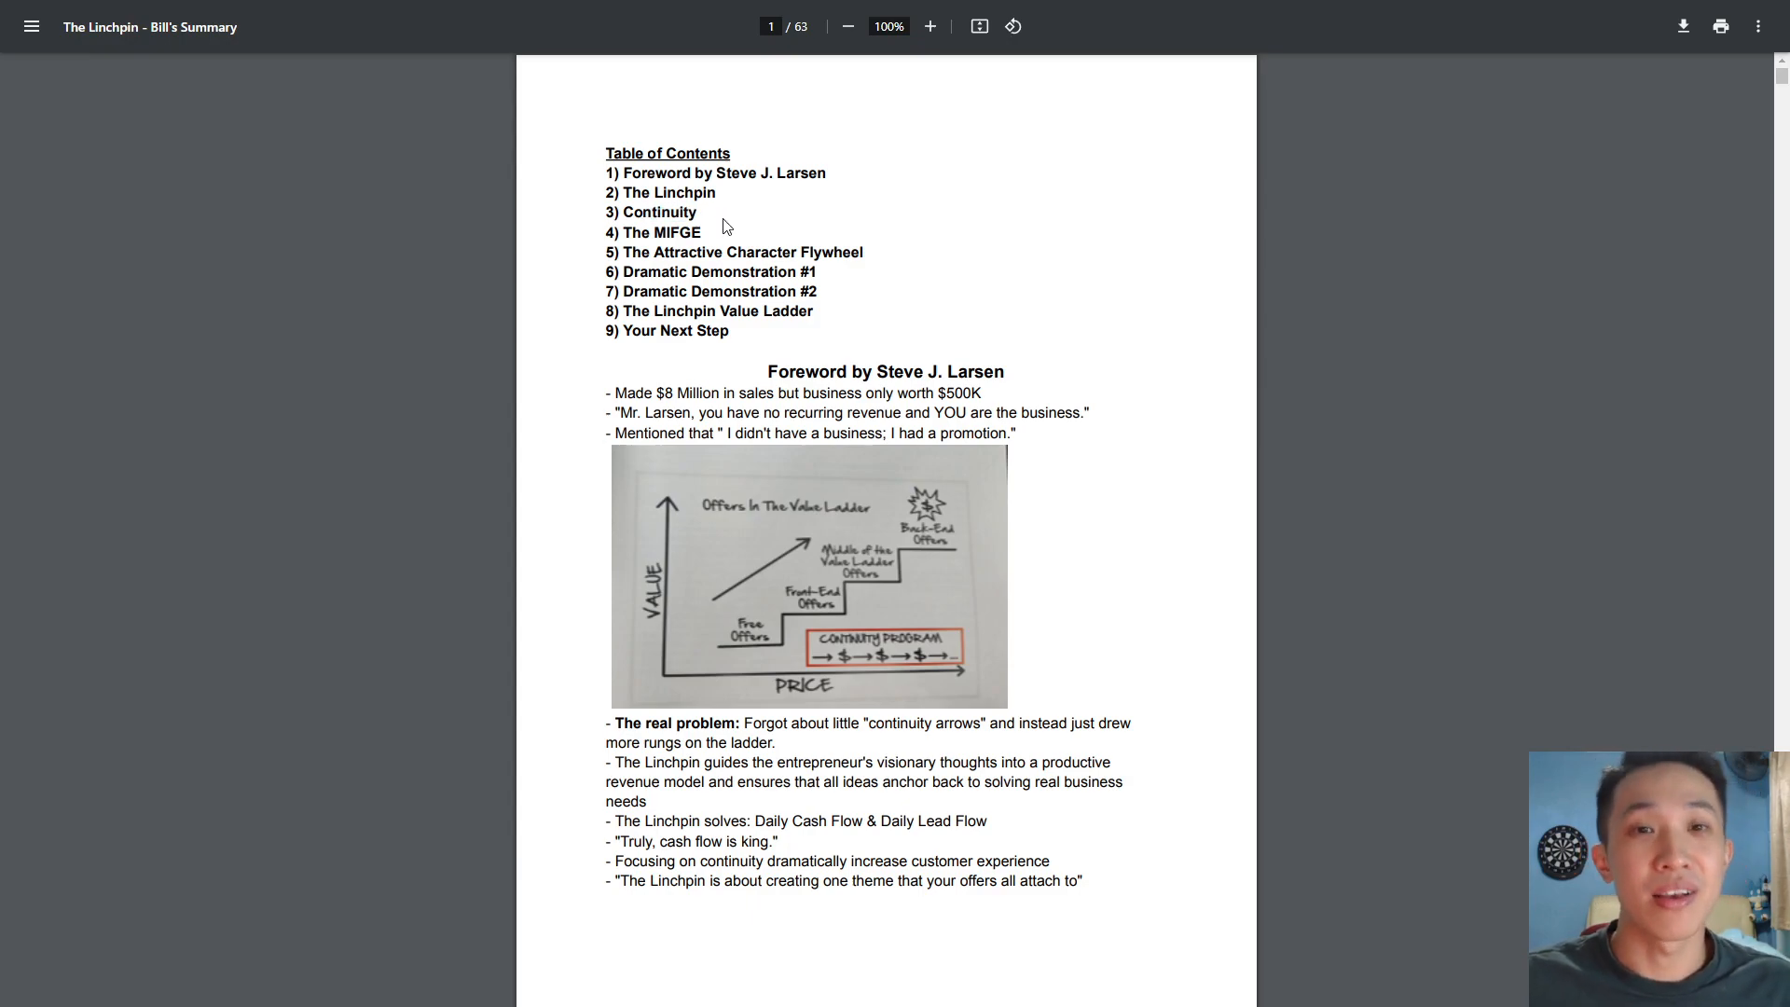
{"action": "double_click", "coordinate": [687, 232]}
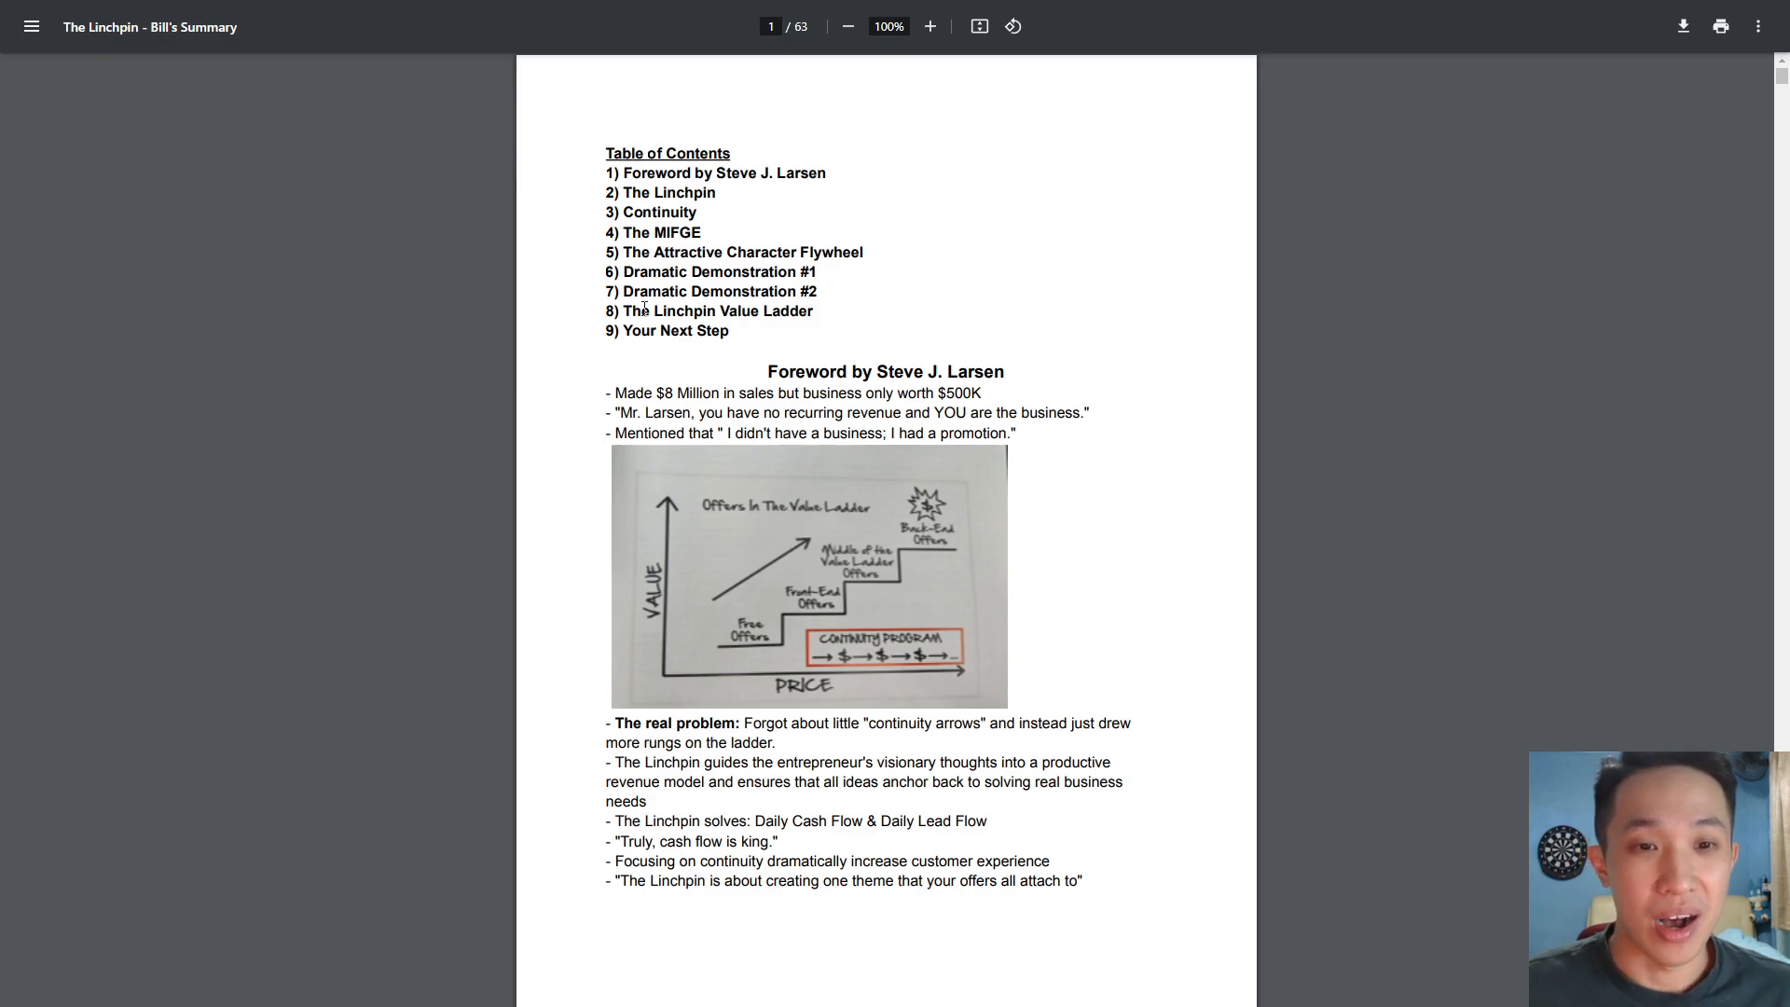
{"action": "left_click_drag", "start_coordinate": [607, 172], "coordinate": [812, 310]}
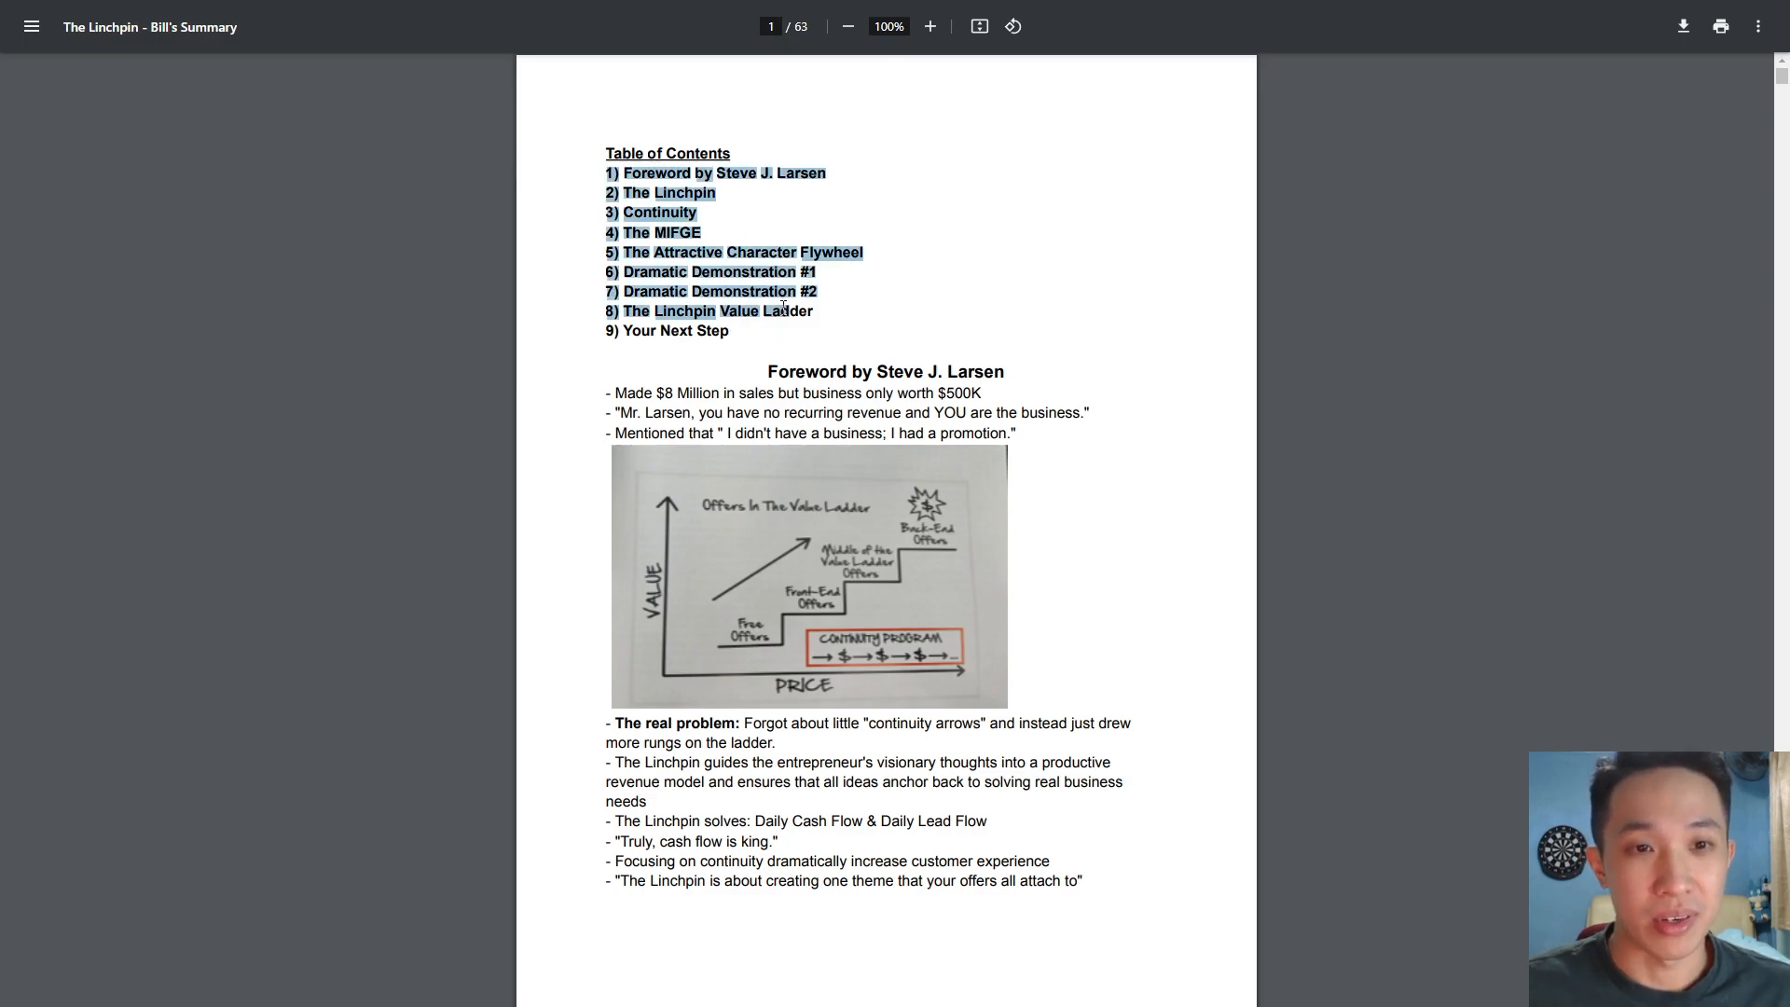